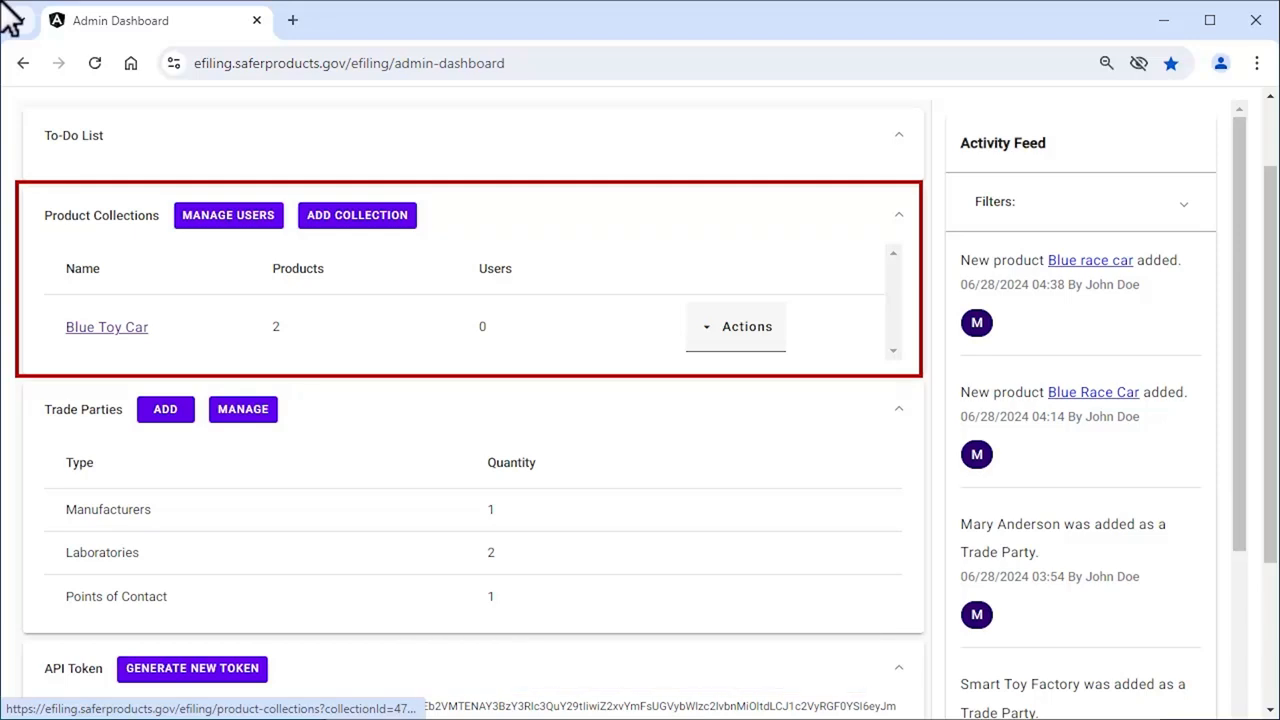
mouse_move(108, 328)
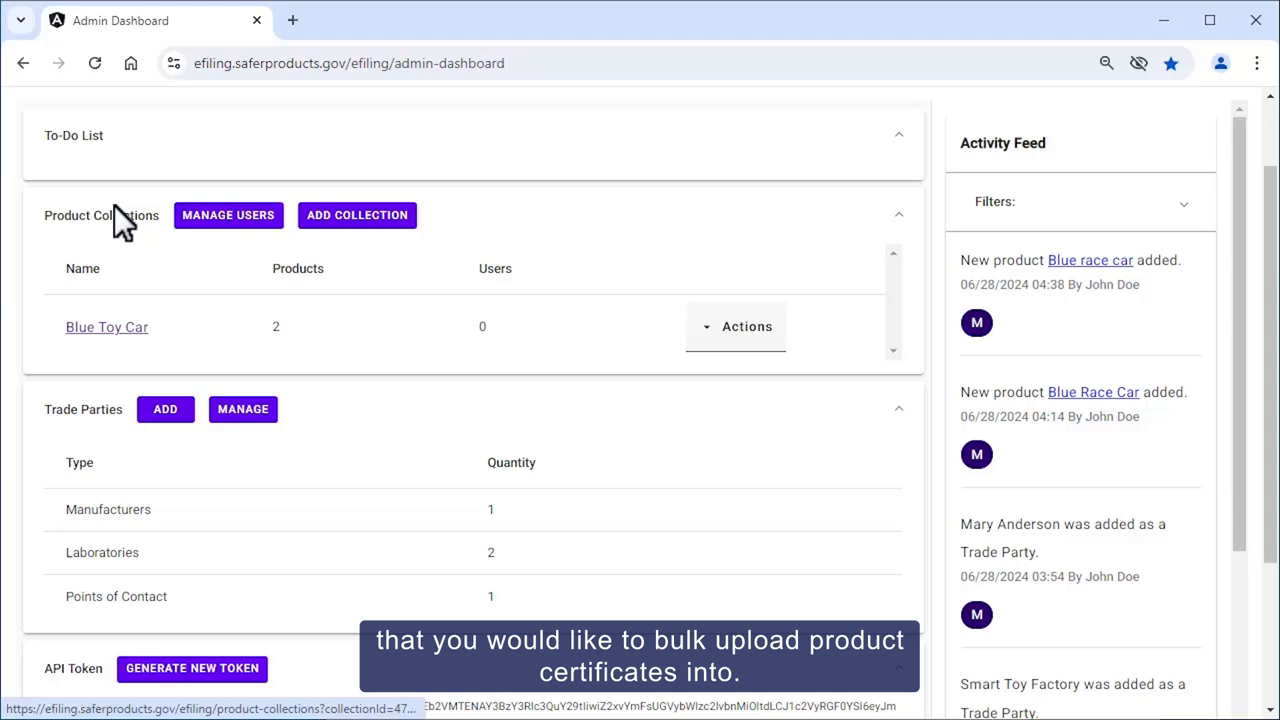
- Open the Blue Toy Car collection and start an import to bring up the file upload dialog
click(106, 328)
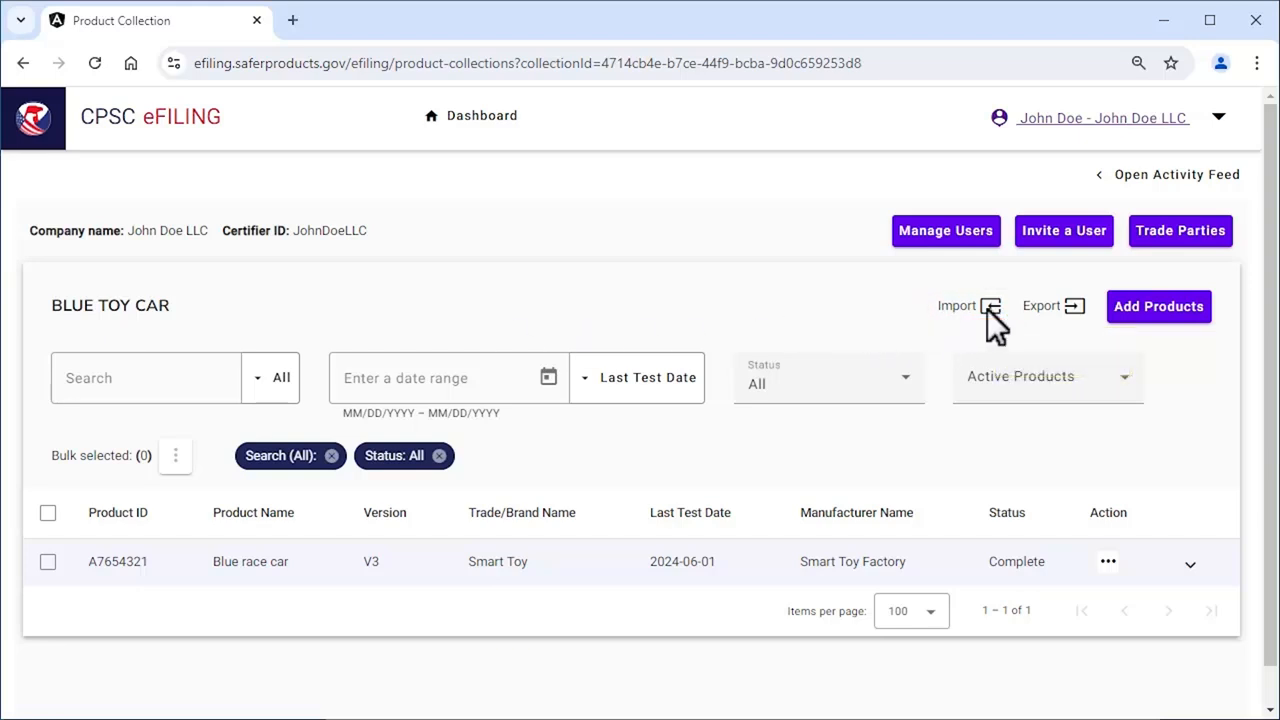
click(968, 306)
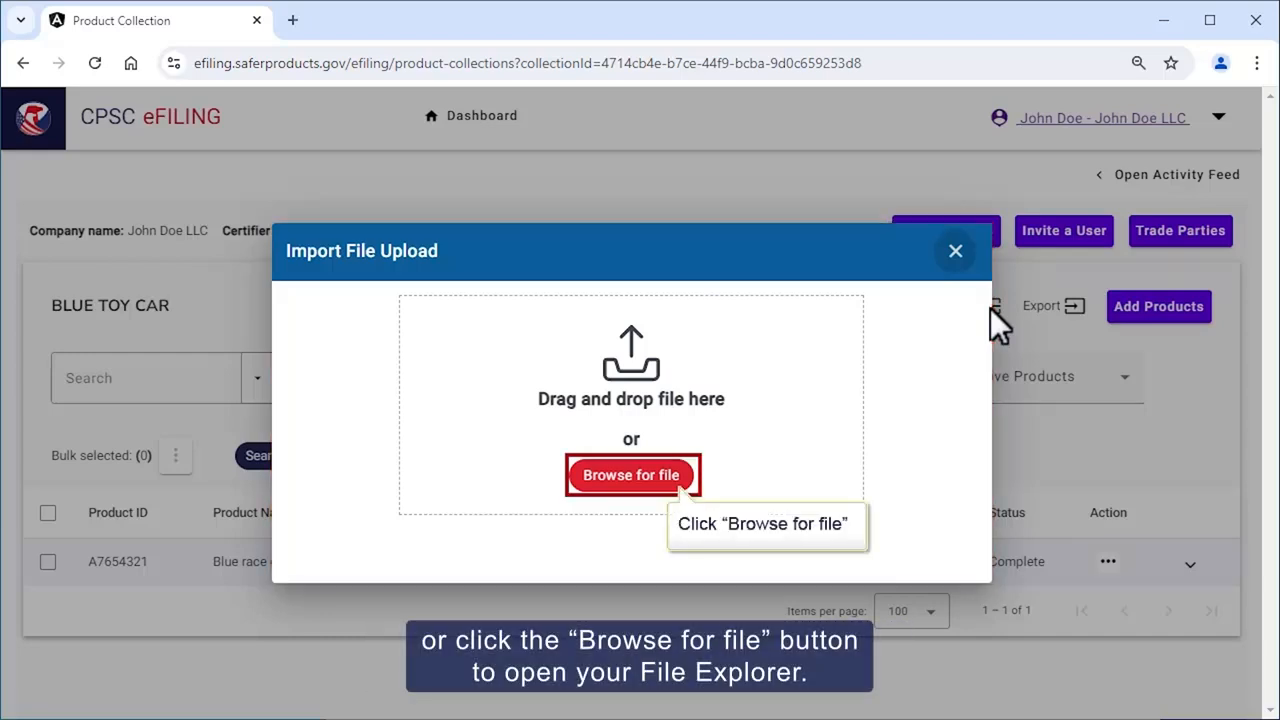
mouse_move(764, 350)
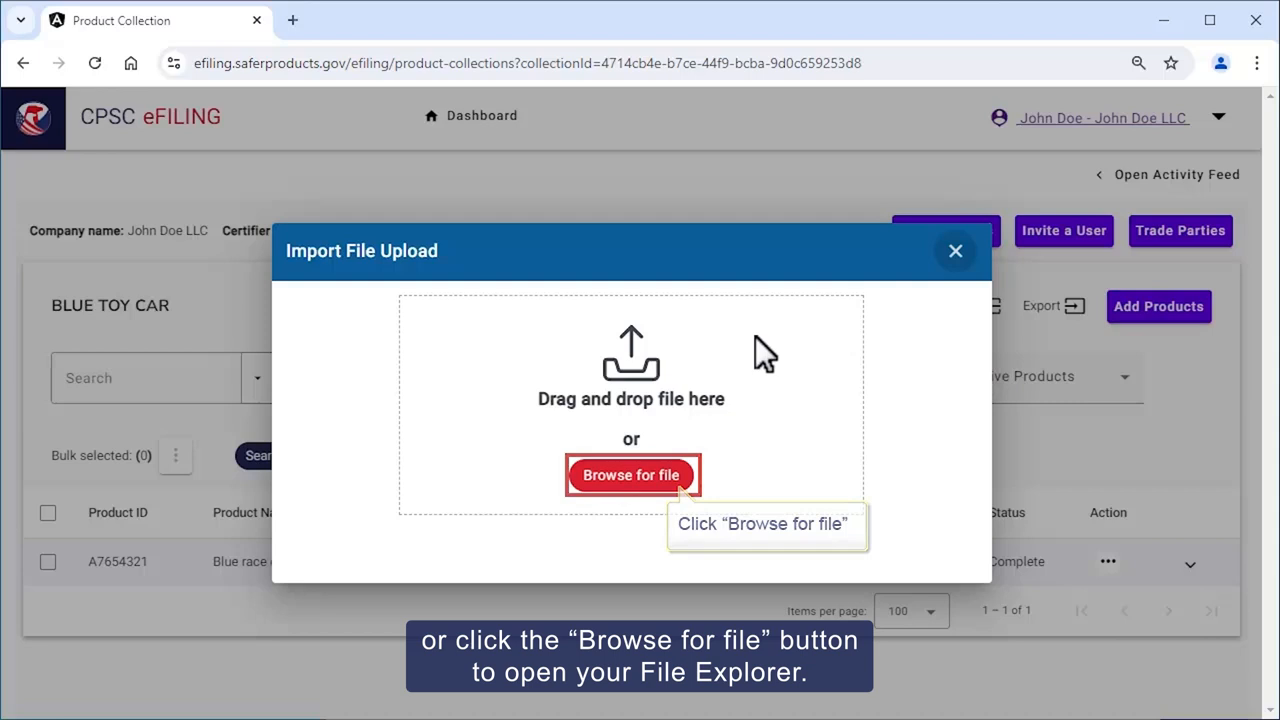
- Browse the computer for an import file, landing in the Downloads folder
click(632, 476)
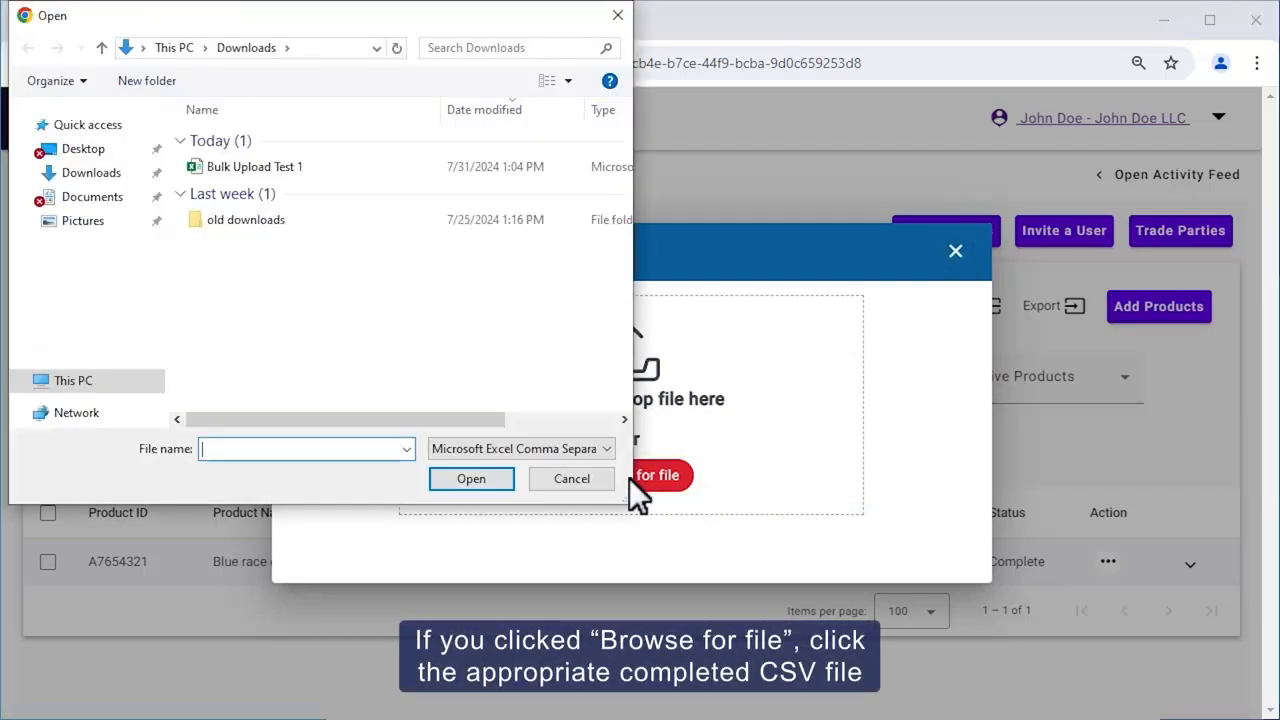
- Choose 'Bulk Upload Test 1' from Downloads and upload it for Import Review
click(256, 166)
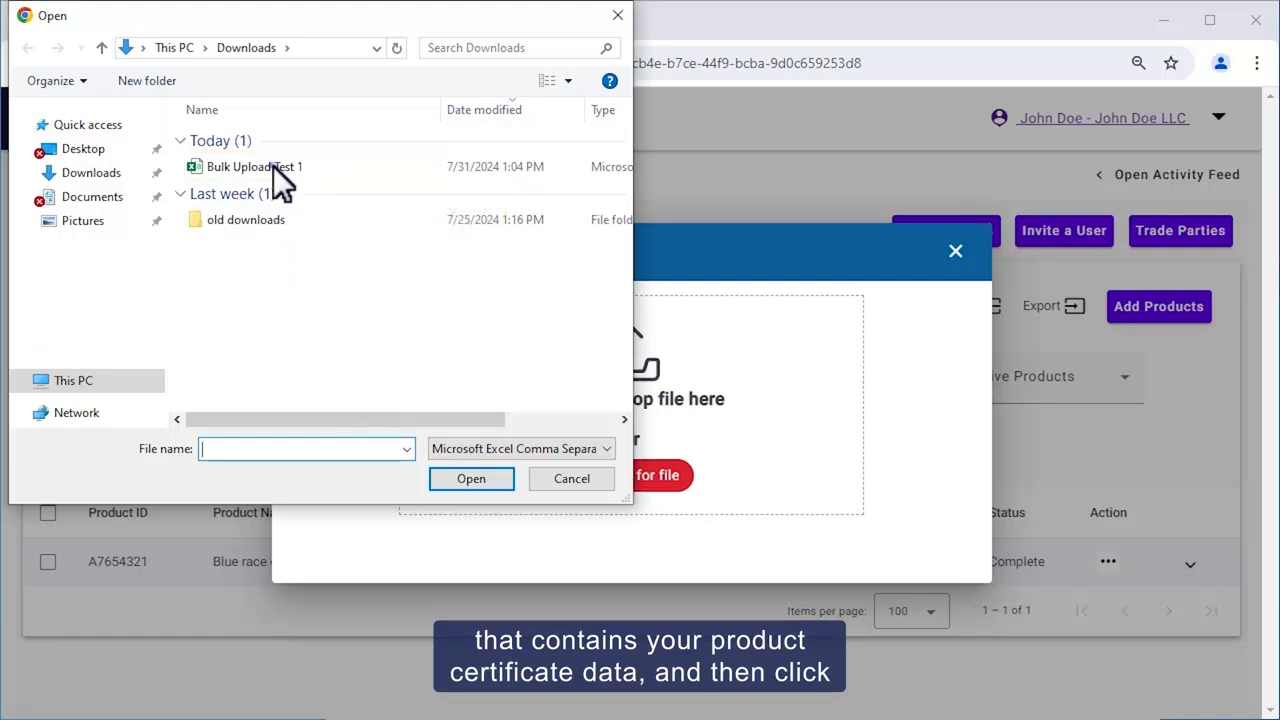
click(254, 168)
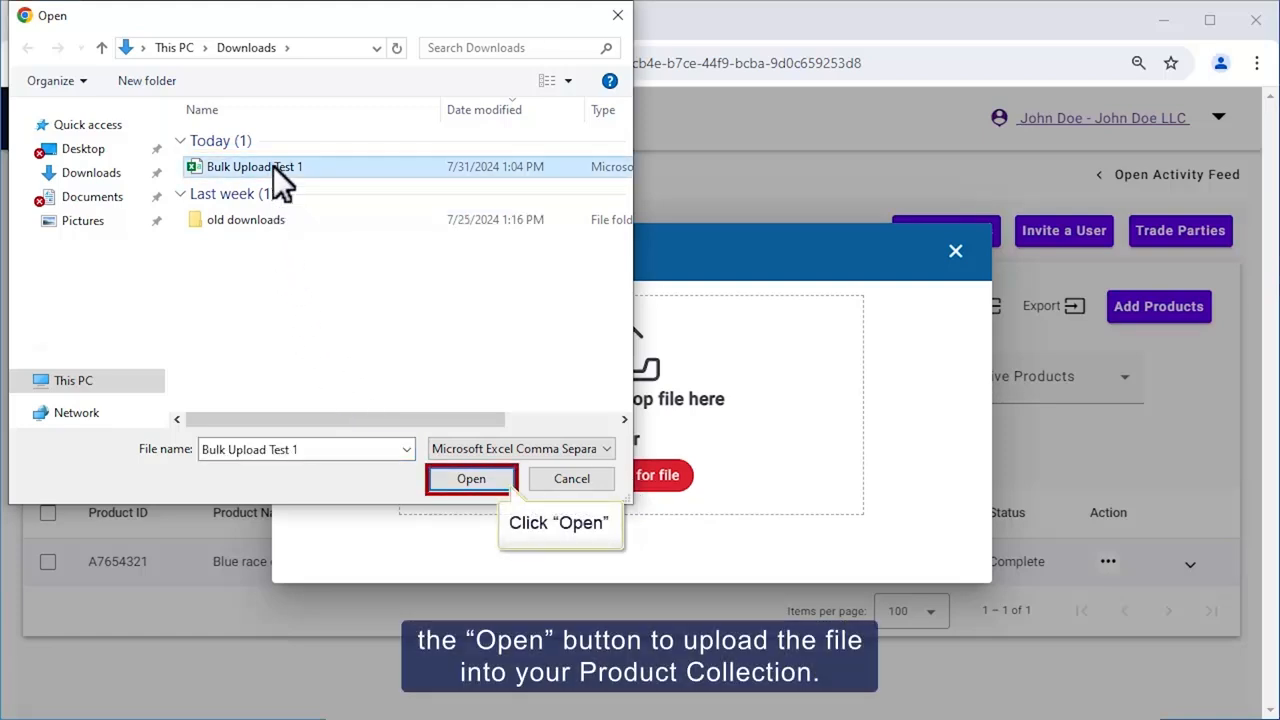
mouse_move(424, 244)
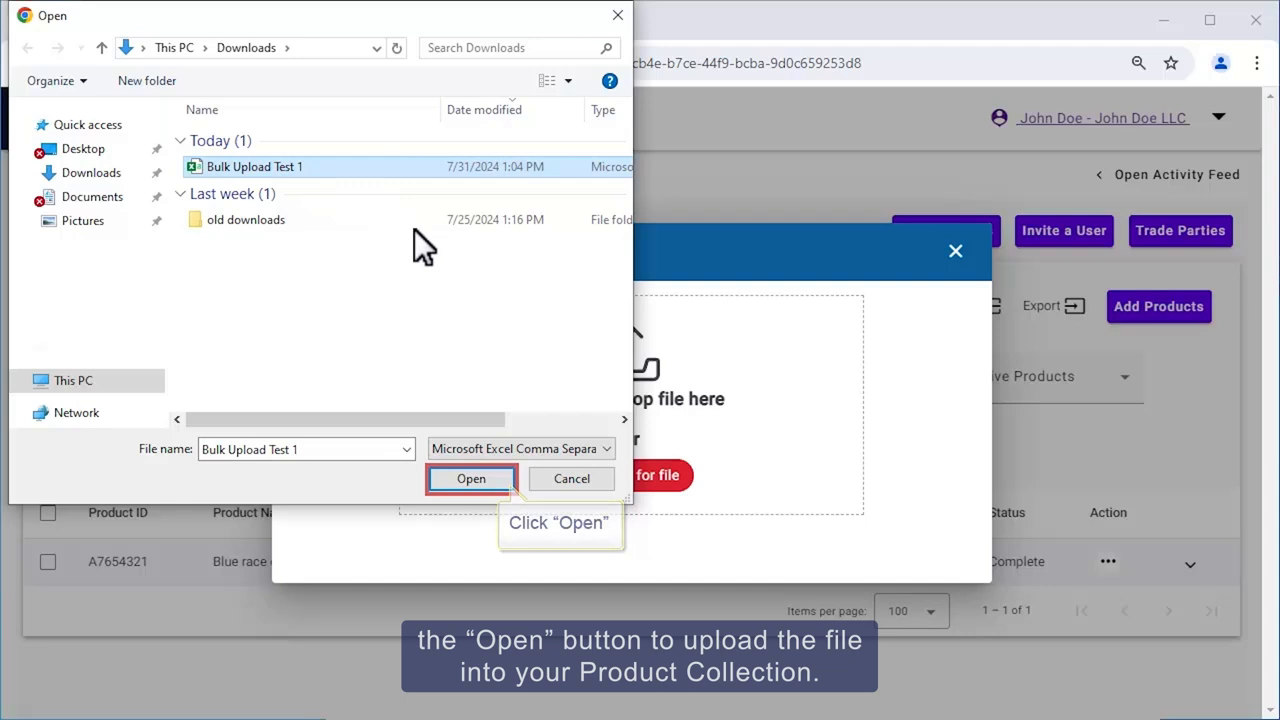
click(470, 478)
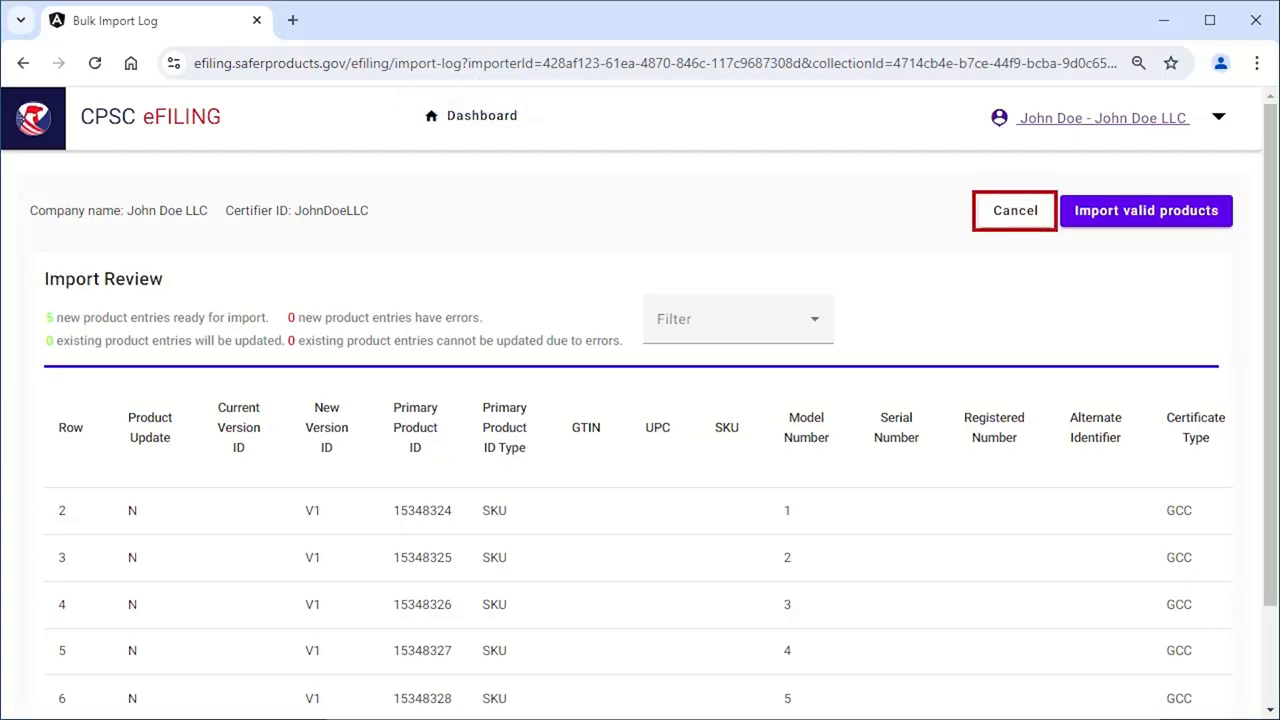
mouse_move(1014, 210)
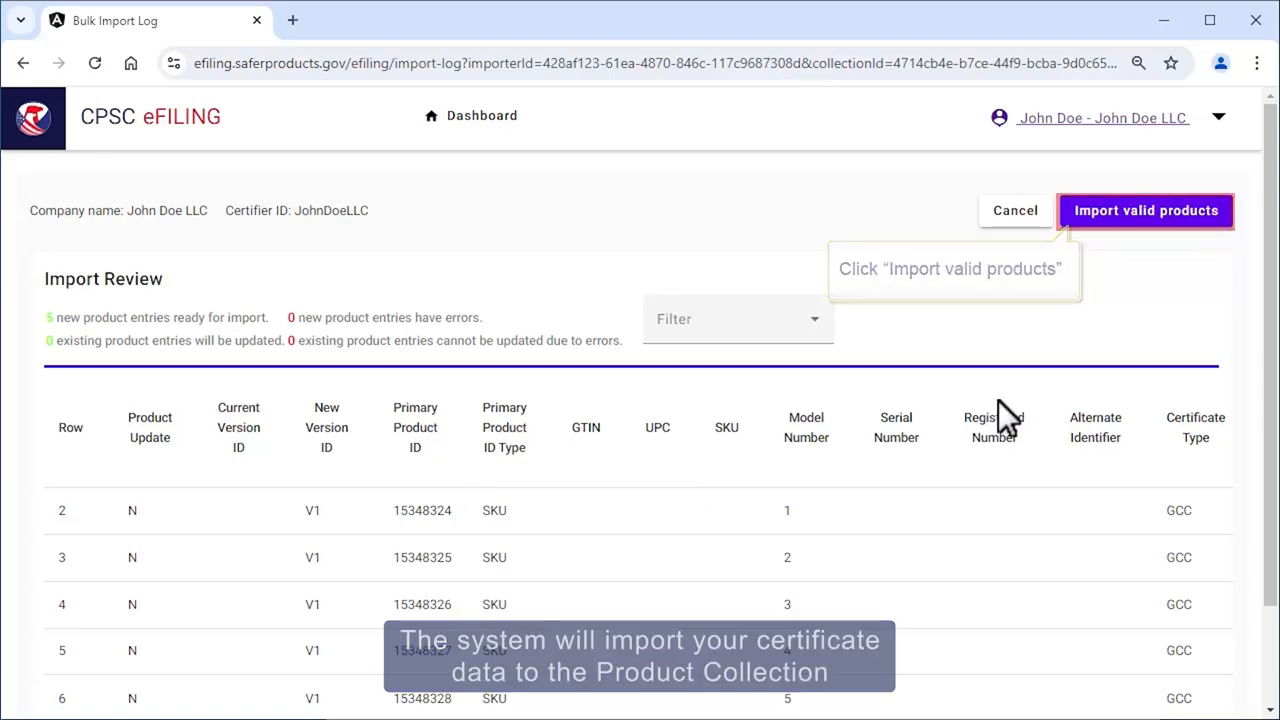
- Import the valid products and dismiss the success notice, returning to the Blue Toy Car collection
click(1144, 210)
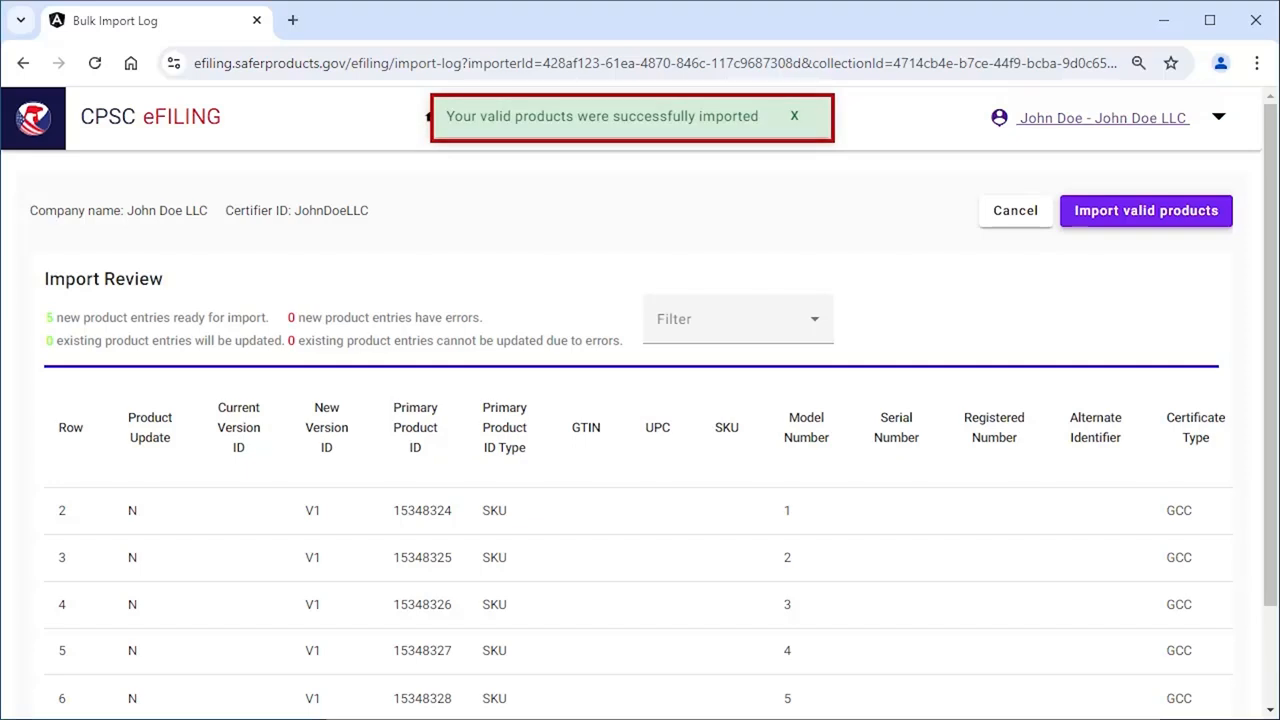
click(1144, 210)
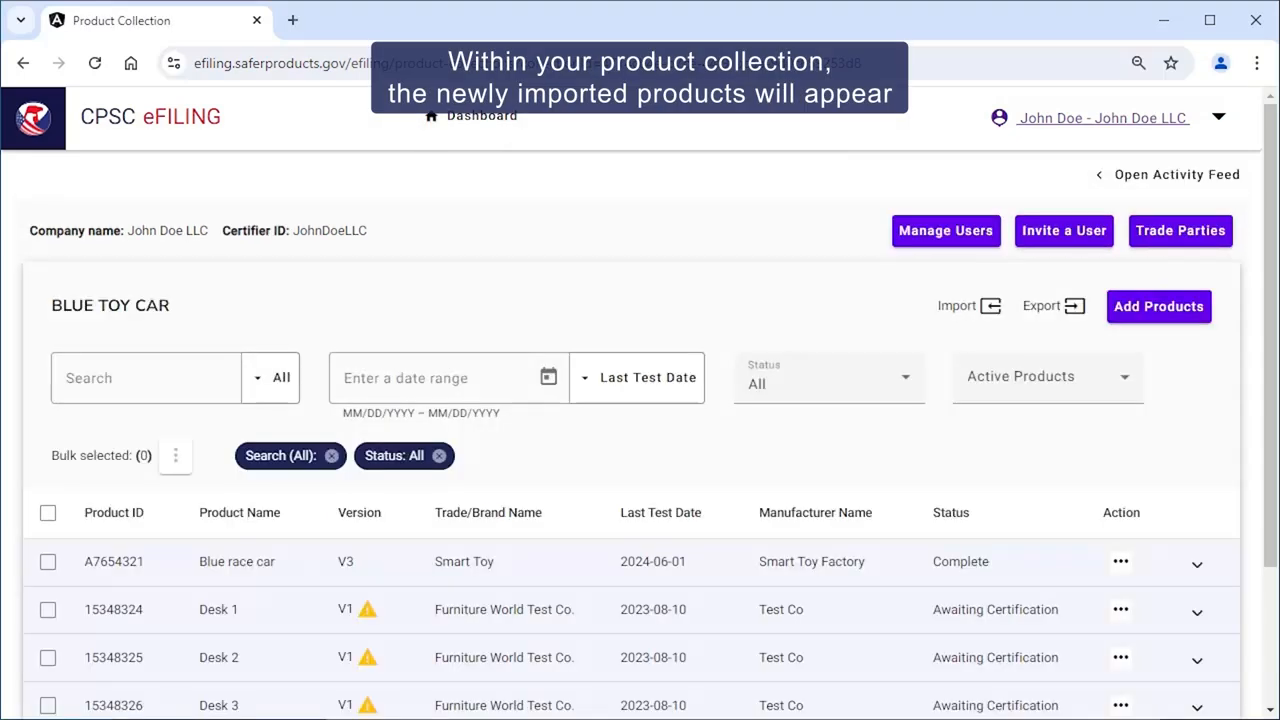